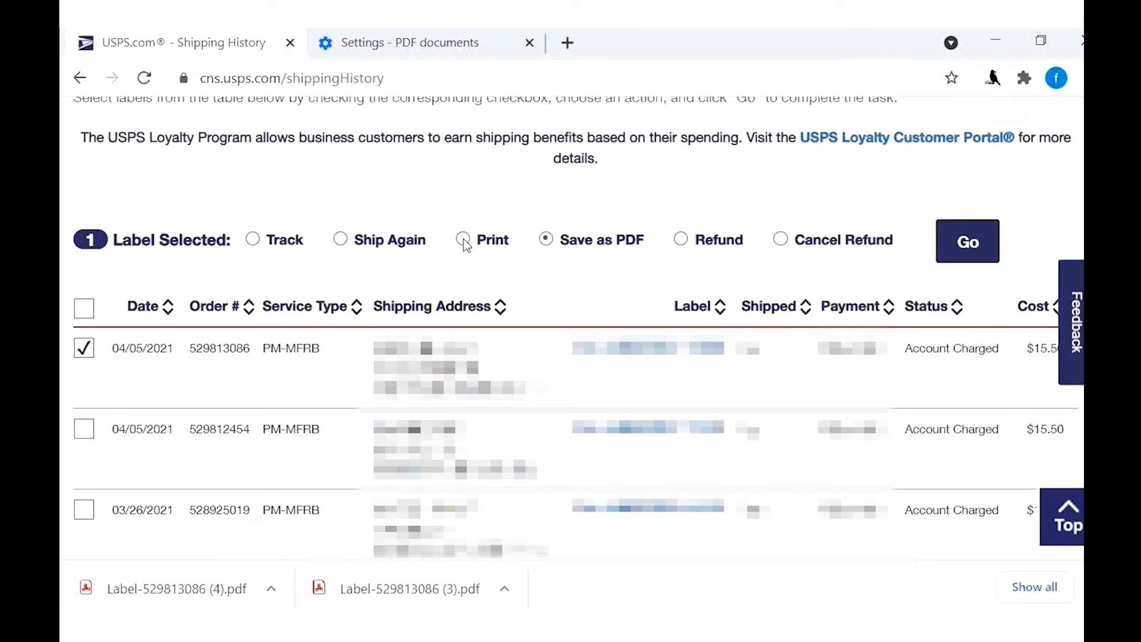
- Preview printing the checked label with Print > Go, then cancel the preview
{"action": "left_click", "coordinate": [463, 240]}
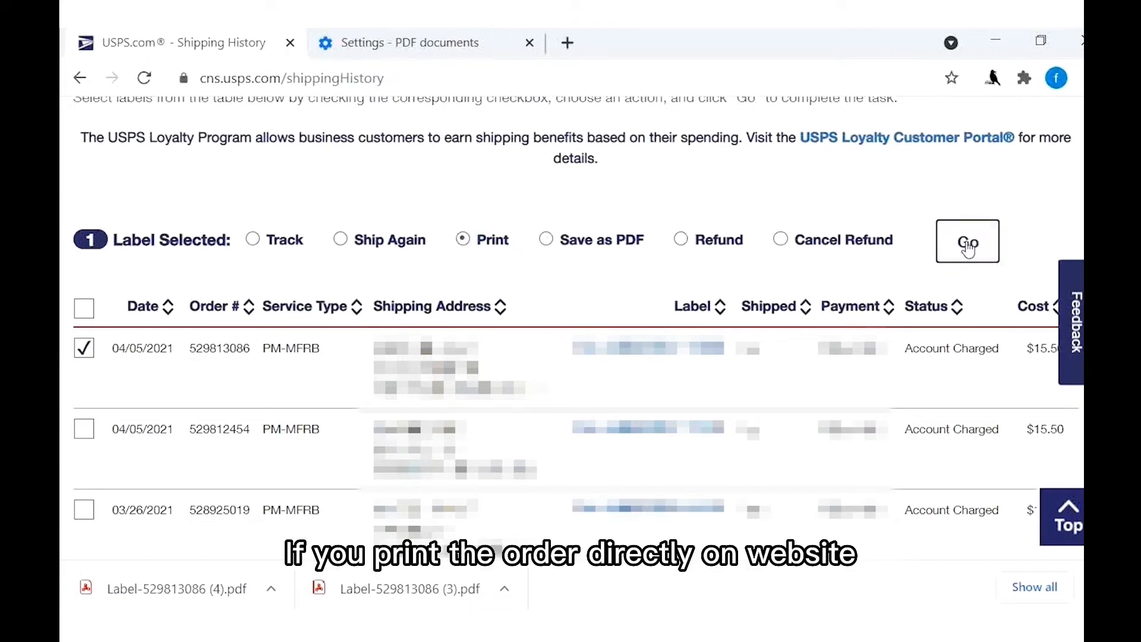
{"action": "left_click", "coordinate": [967, 241]}
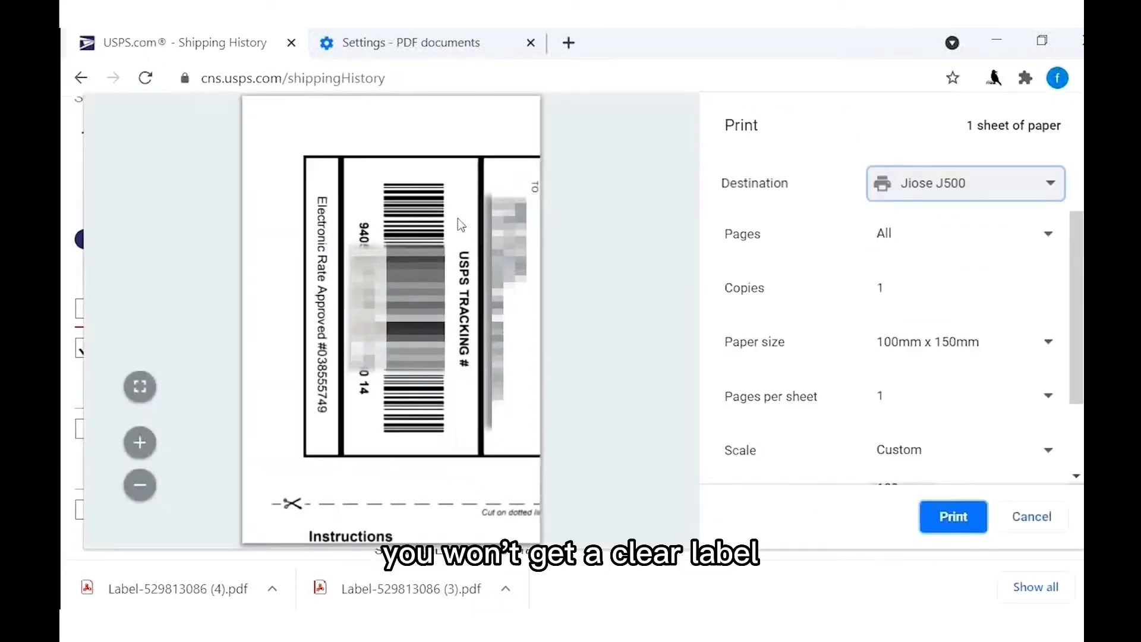
{"action": "mouse_move", "coordinate": [282, 118]}
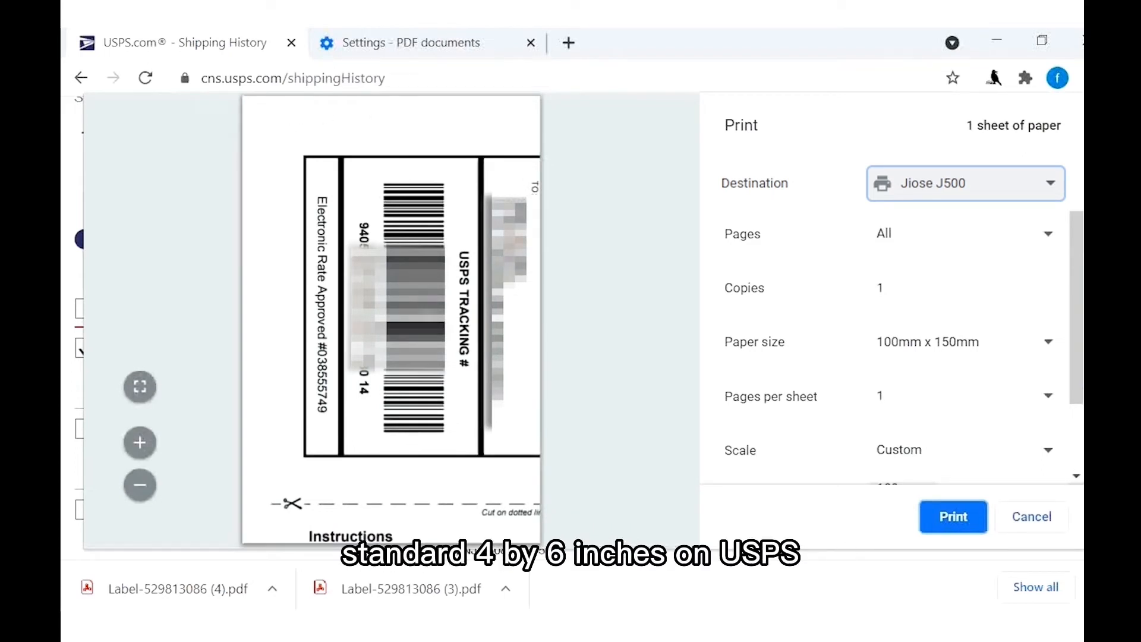
{"action": "mouse_move", "coordinate": [483, 185]}
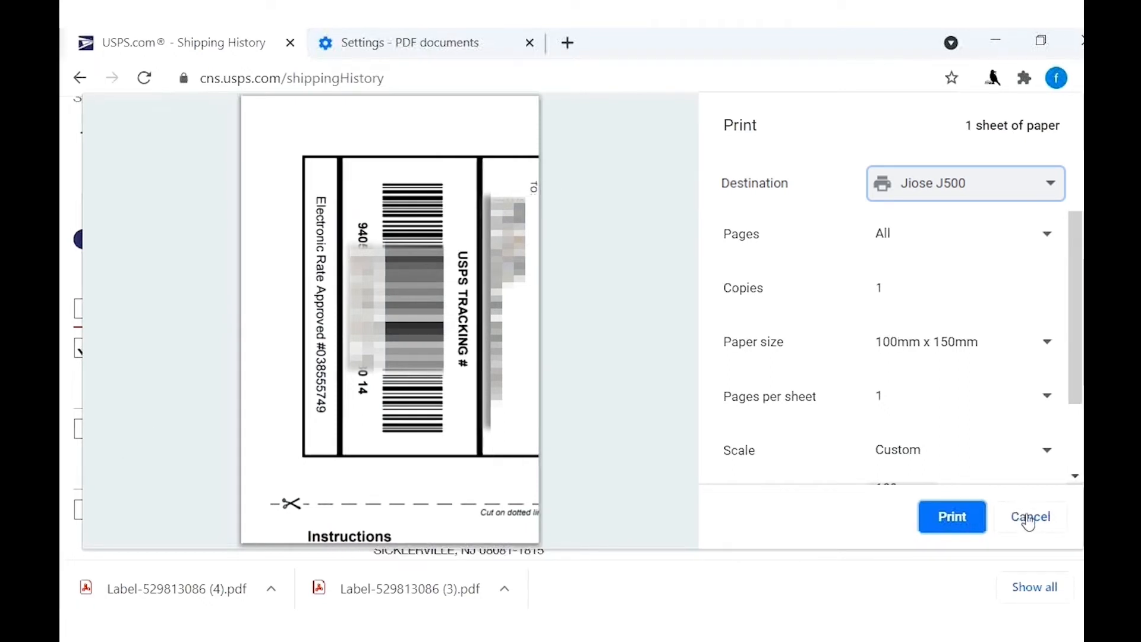
{"action": "left_click", "coordinate": [1031, 517]}
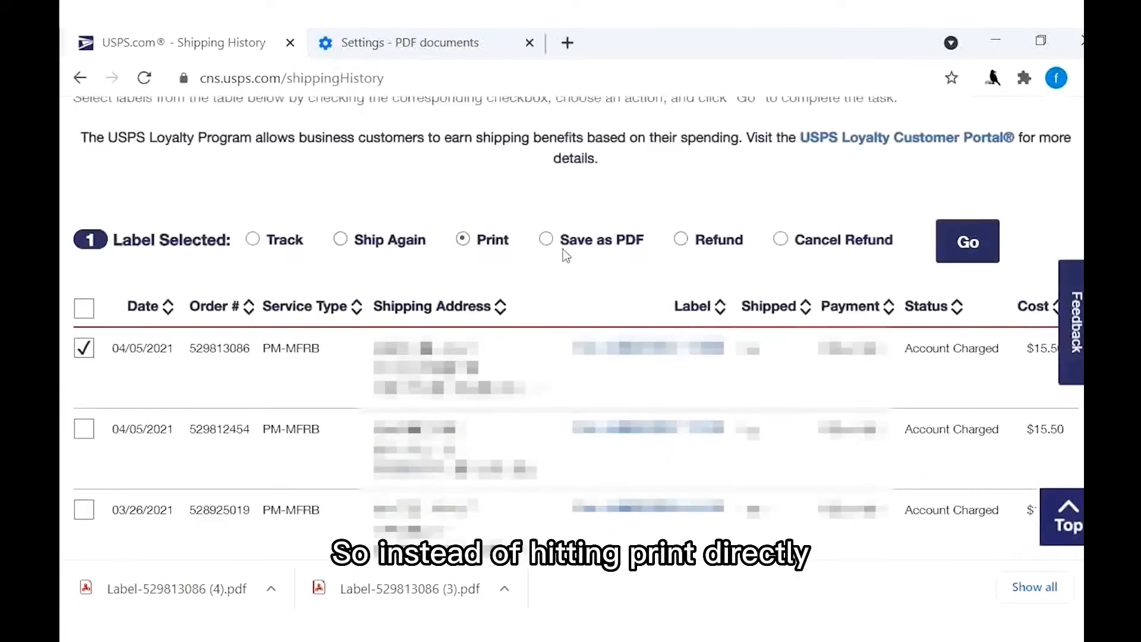
- Request the checked label as a PDF with Save as PDF > Go
{"action": "left_click", "coordinate": [545, 241]}
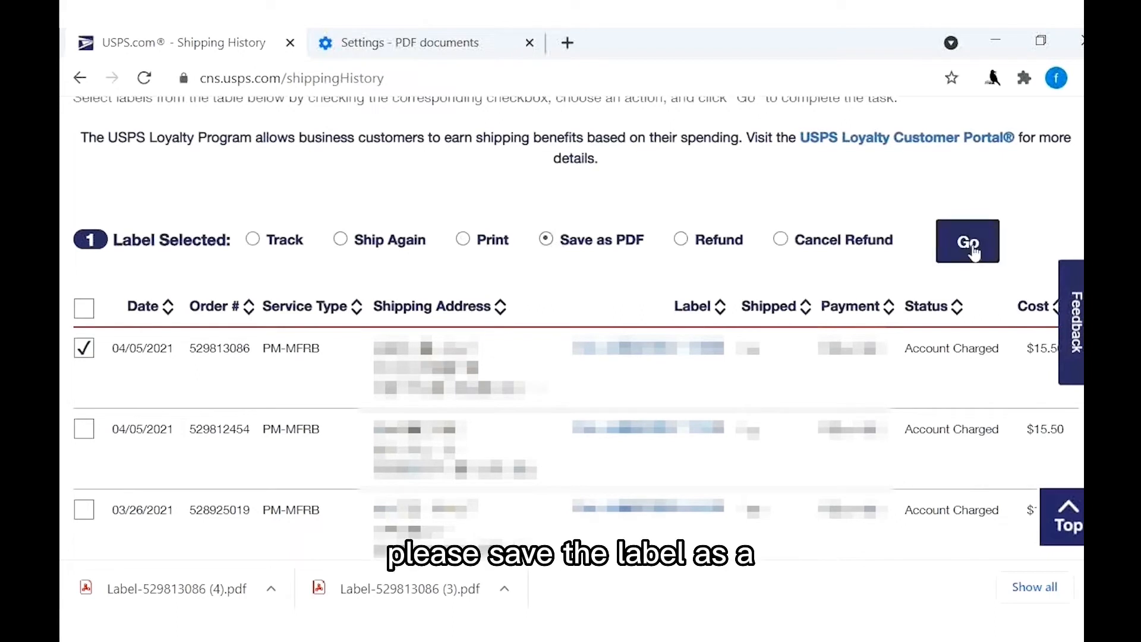
{"action": "left_click", "coordinate": [967, 242]}
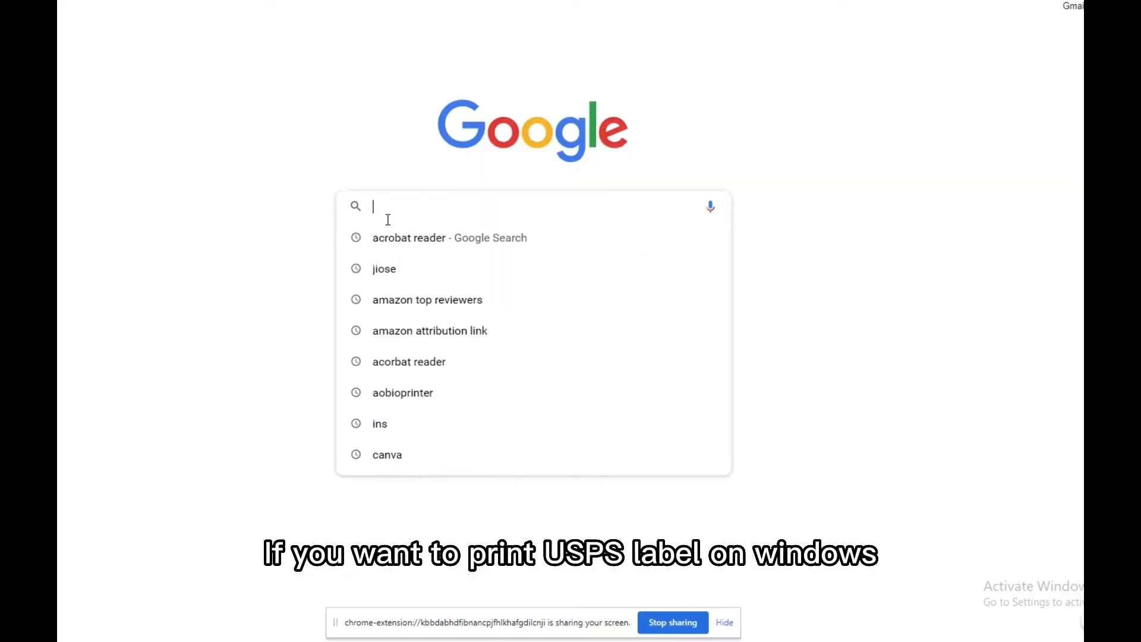
- Search Google for 'acrobat reader' and download Acrobat Reader DC without the Chrome extension
{"action": "type", "text": "acrobat reader"}
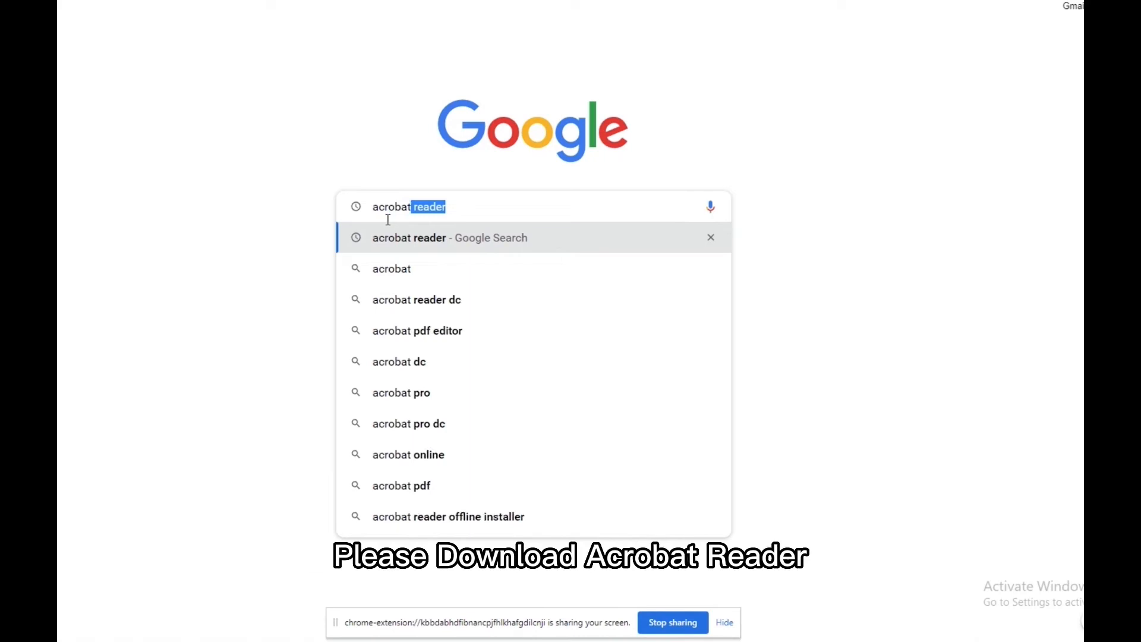
{"action": "key", "text": "Enter"}
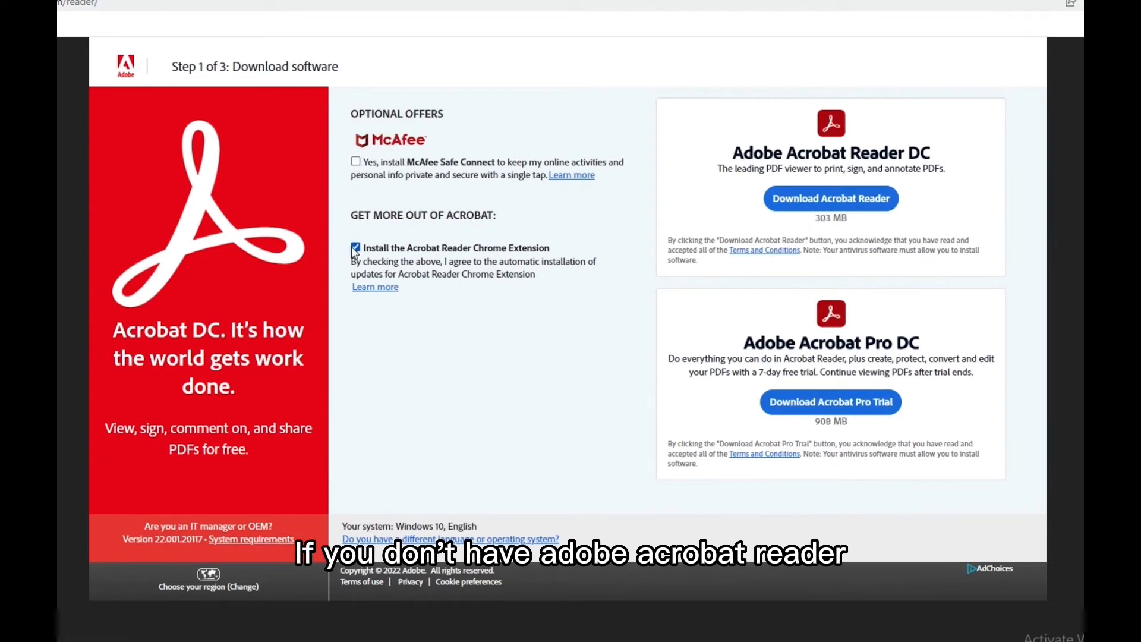
{"action": "left_click", "coordinate": [355, 248]}
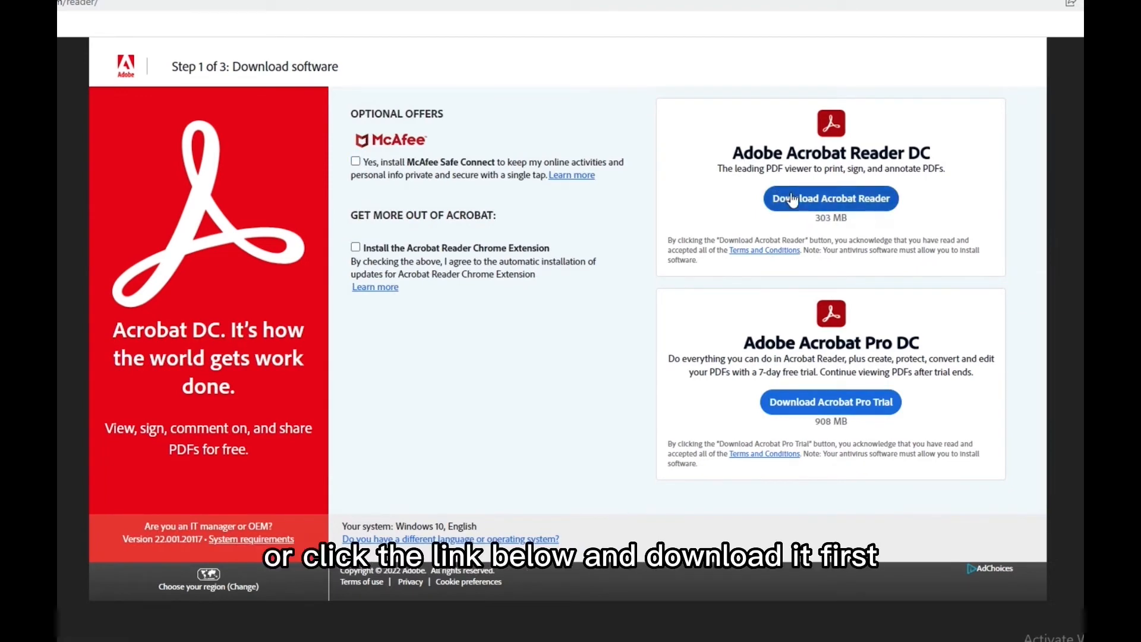
{"action": "left_click", "coordinate": [830, 197]}
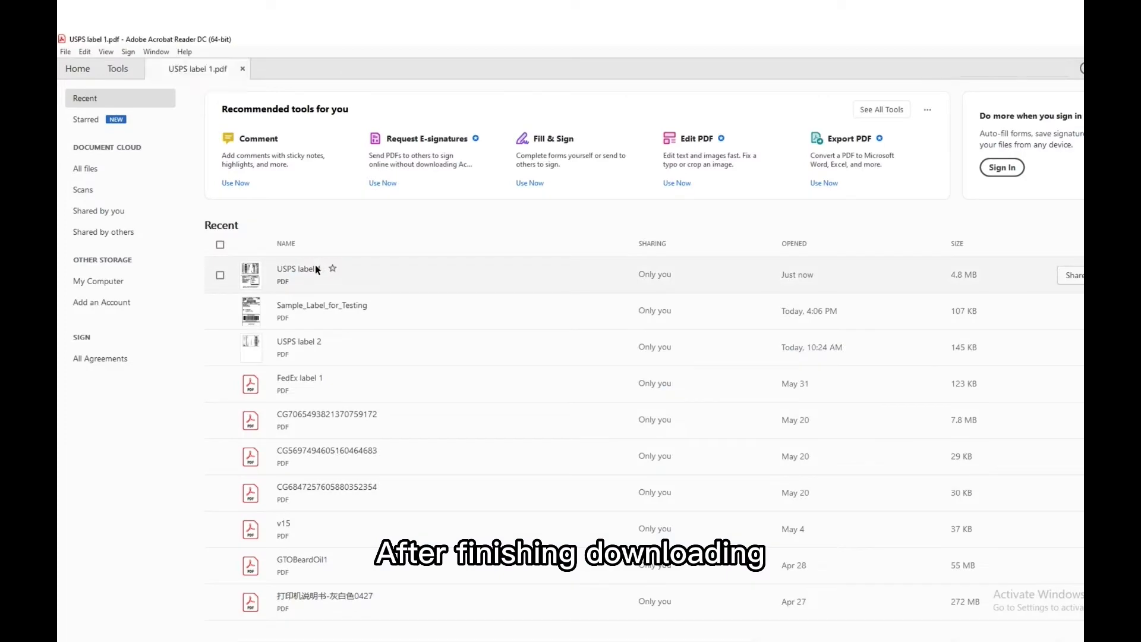
- Open USPS label 1 and capture the whole shipping label with Take a Snapshot
{"action": "double_click", "coordinate": [295, 274]}
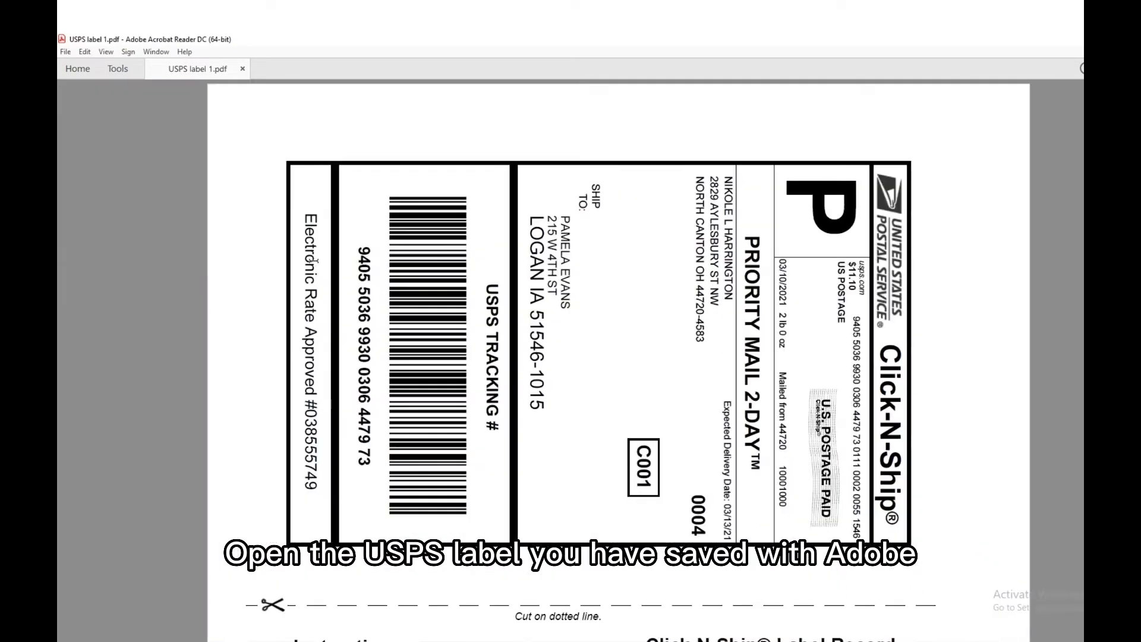
{"action": "left_click", "coordinate": [85, 51]}
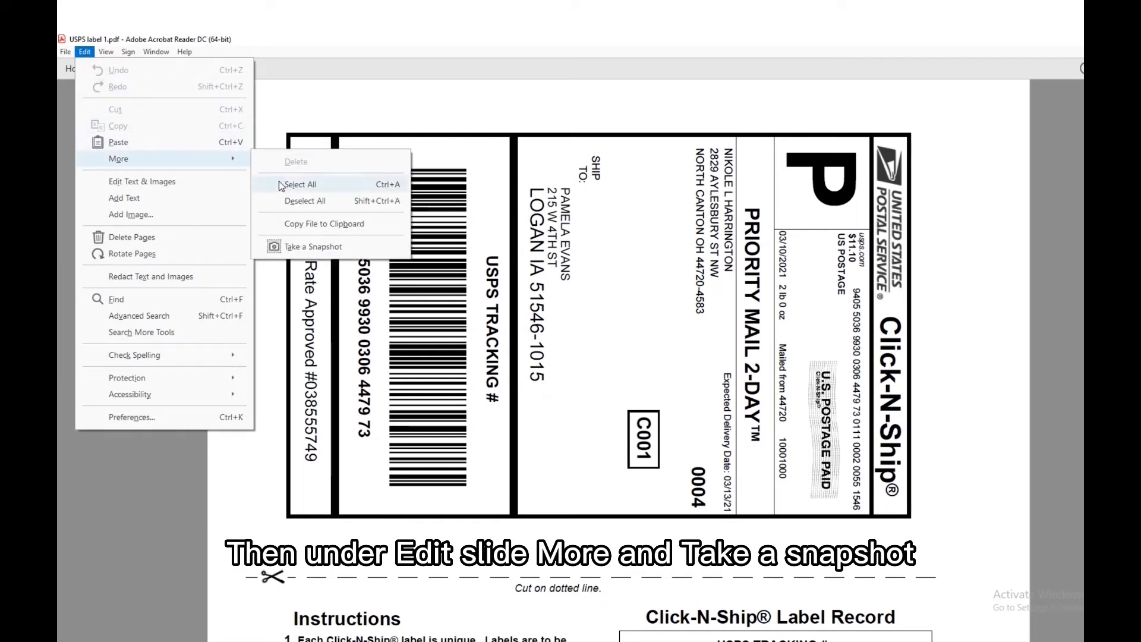
{"action": "left_click", "coordinate": [313, 246]}
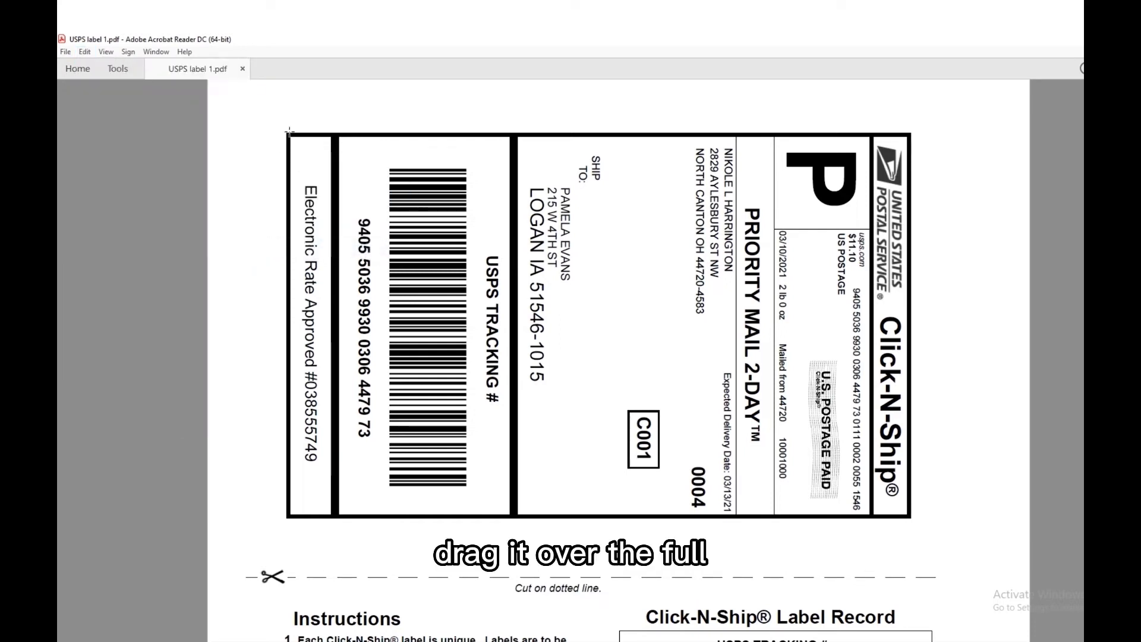
{"action": "left_click_drag", "start_coordinate": [289, 130], "coordinate": [909, 517]}
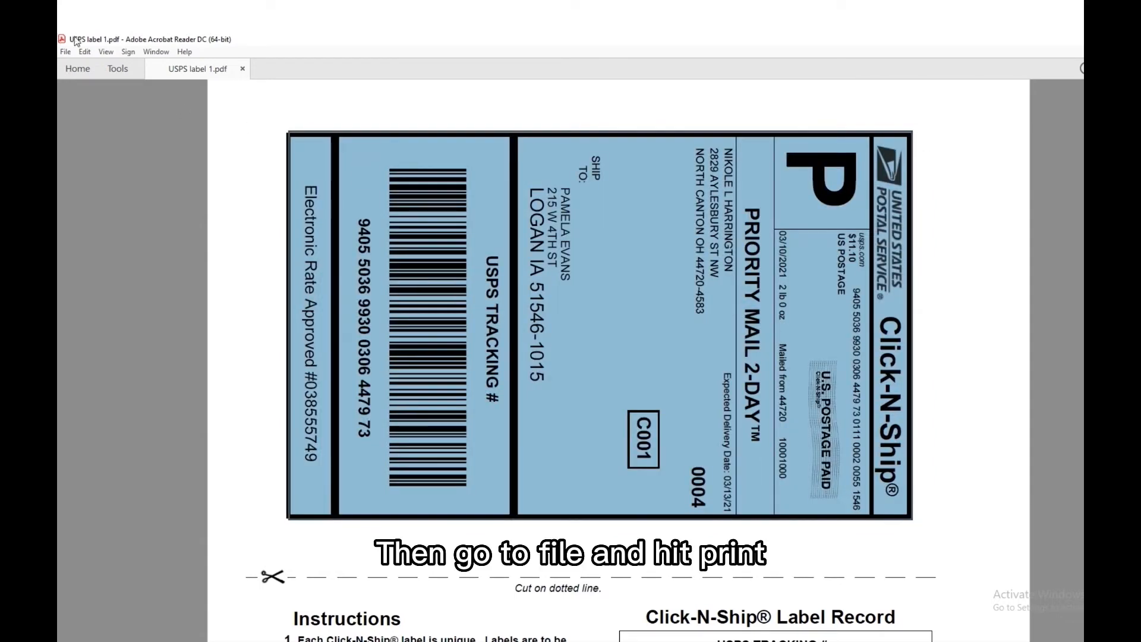
- Choose the Jiose J500 as the printer for the snapshot
{"action": "left_click", "coordinate": [65, 51]}
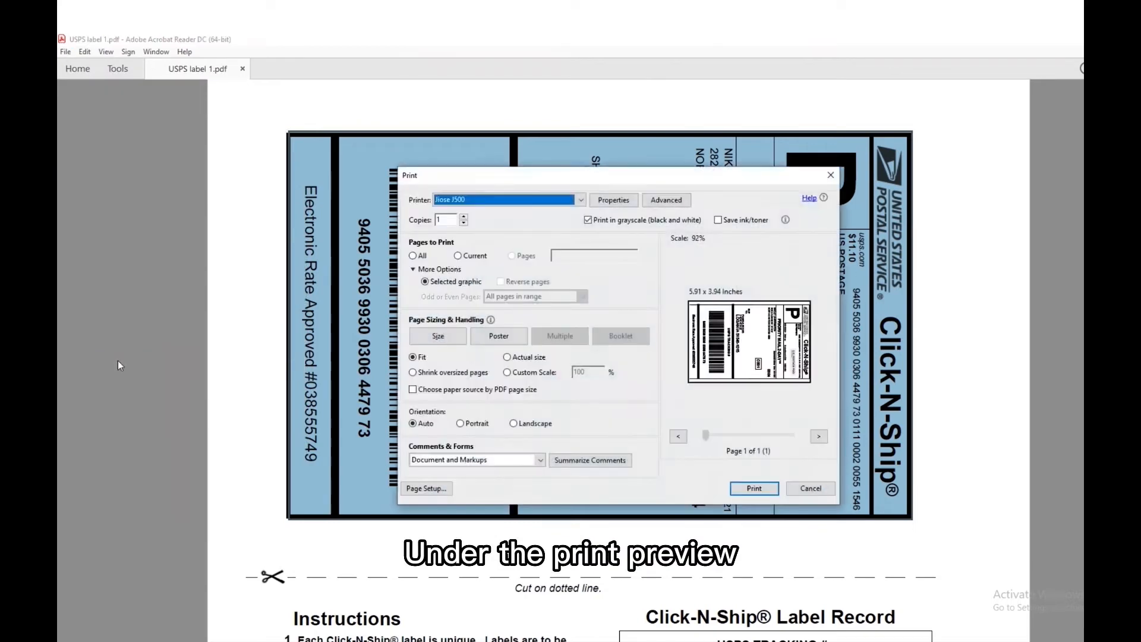
{"action": "left_click", "coordinate": [578, 199]}
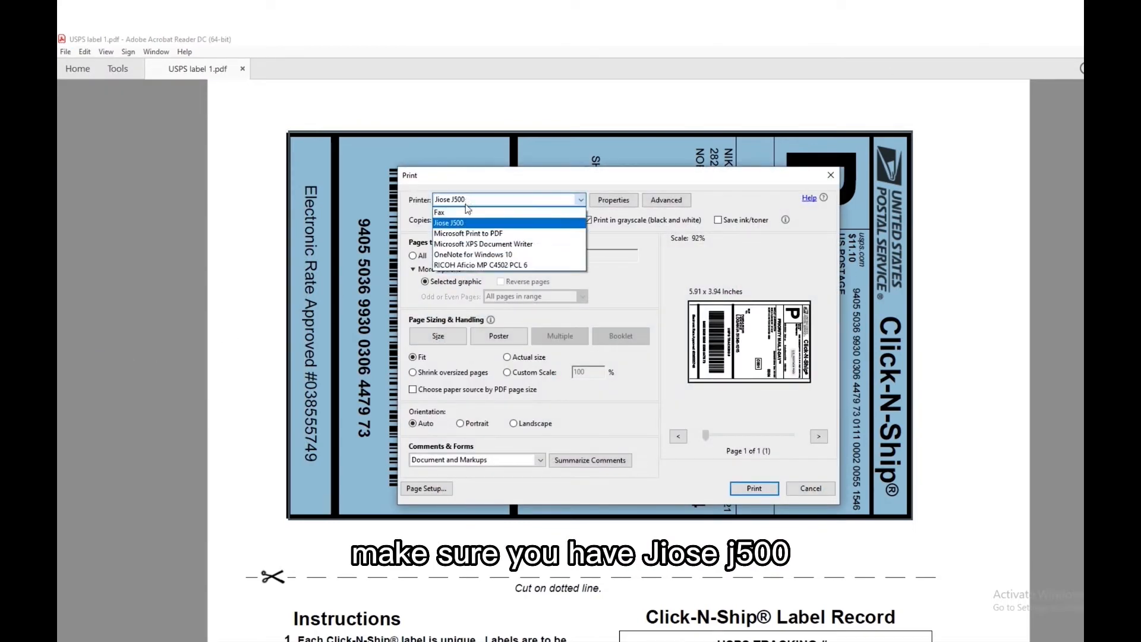
{"action": "left_click", "coordinate": [448, 223]}
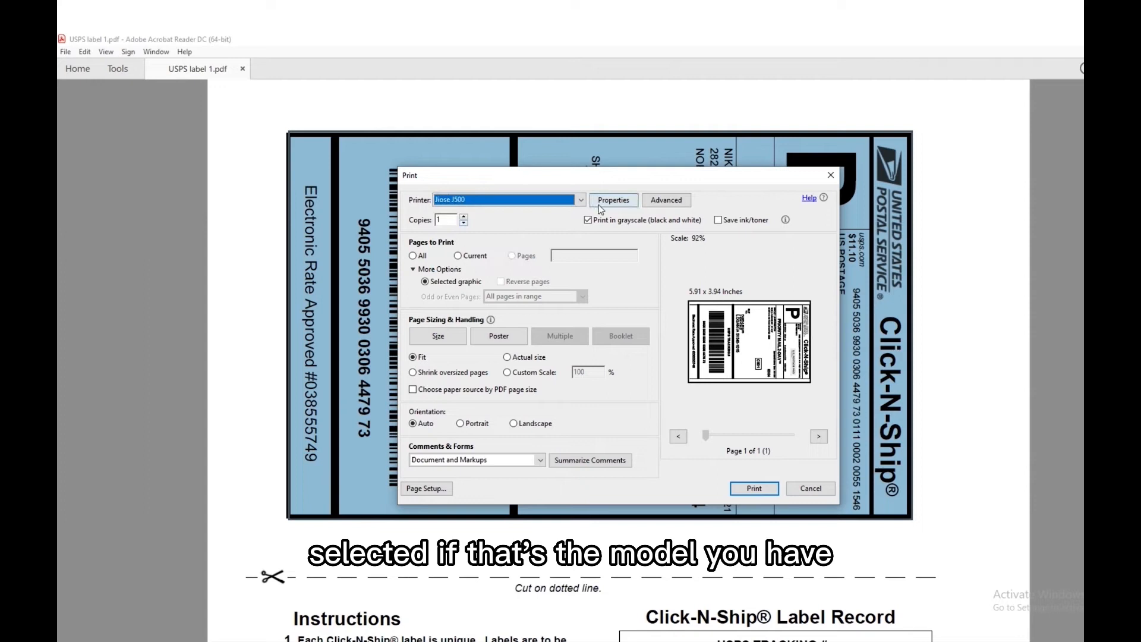
- Set the Jiose J500's paper size to 4 x 6 inches in its properties
{"action": "left_click", "coordinate": [613, 200]}
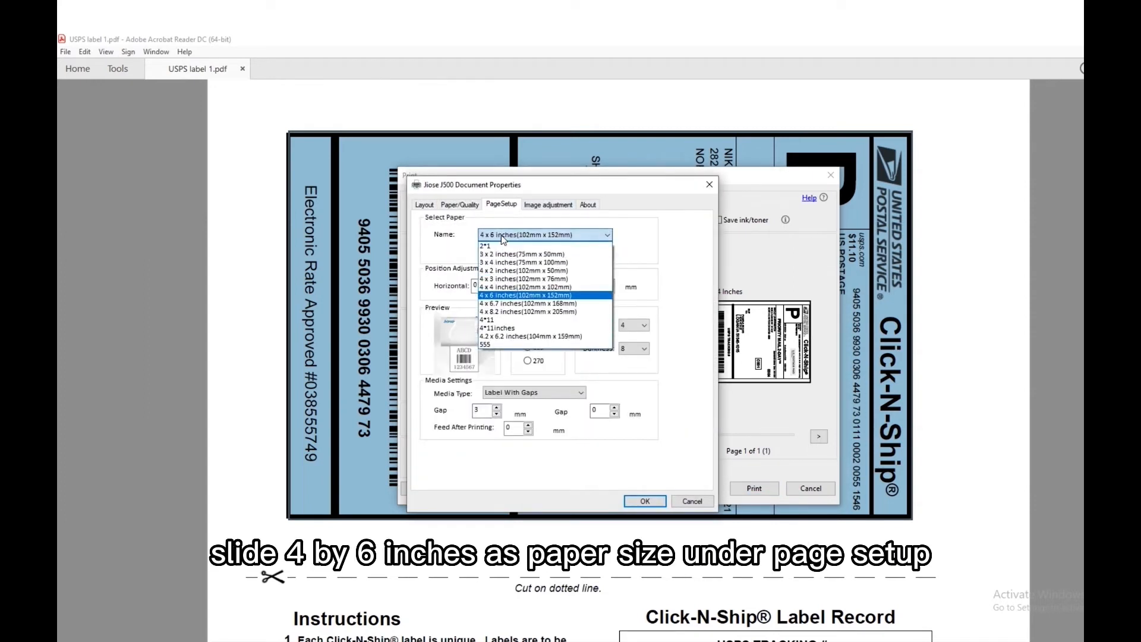
{"action": "left_click", "coordinate": [537, 294]}
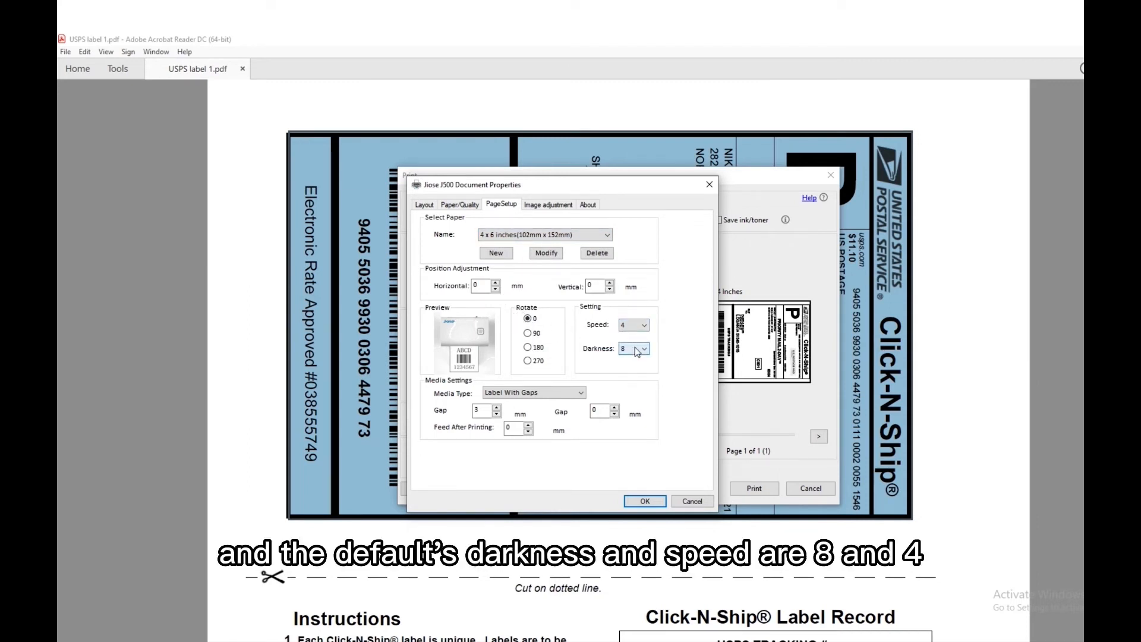
{"action": "left_click", "coordinate": [644, 500]}
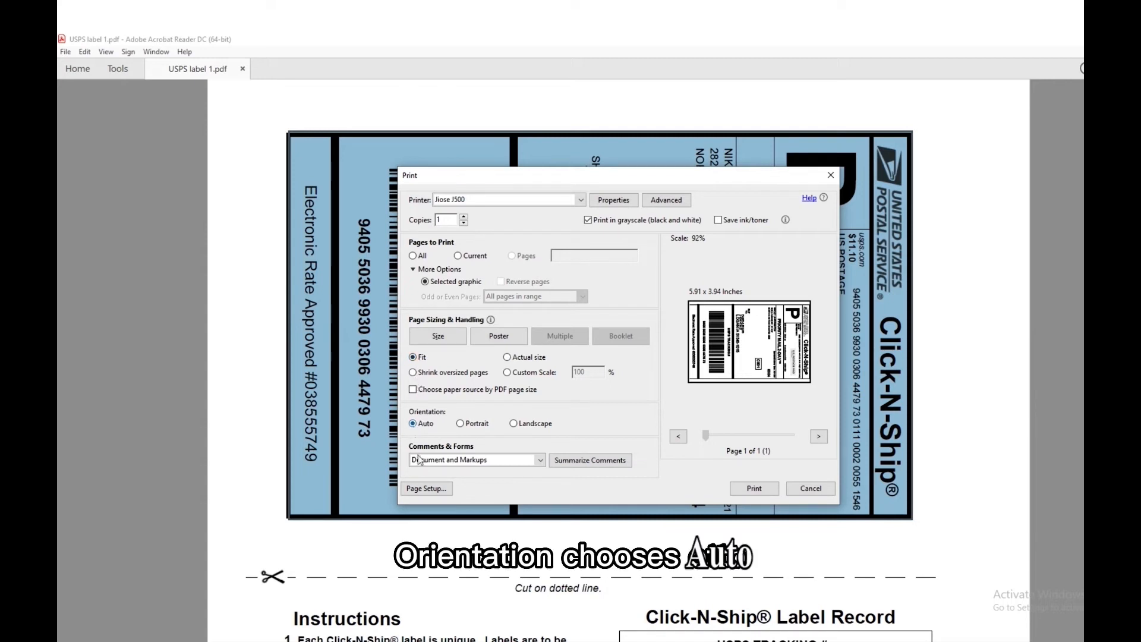
- Verify 4 x 6 inch paper in Page Setup and print the selected label
{"action": "left_click", "coordinate": [425, 487]}
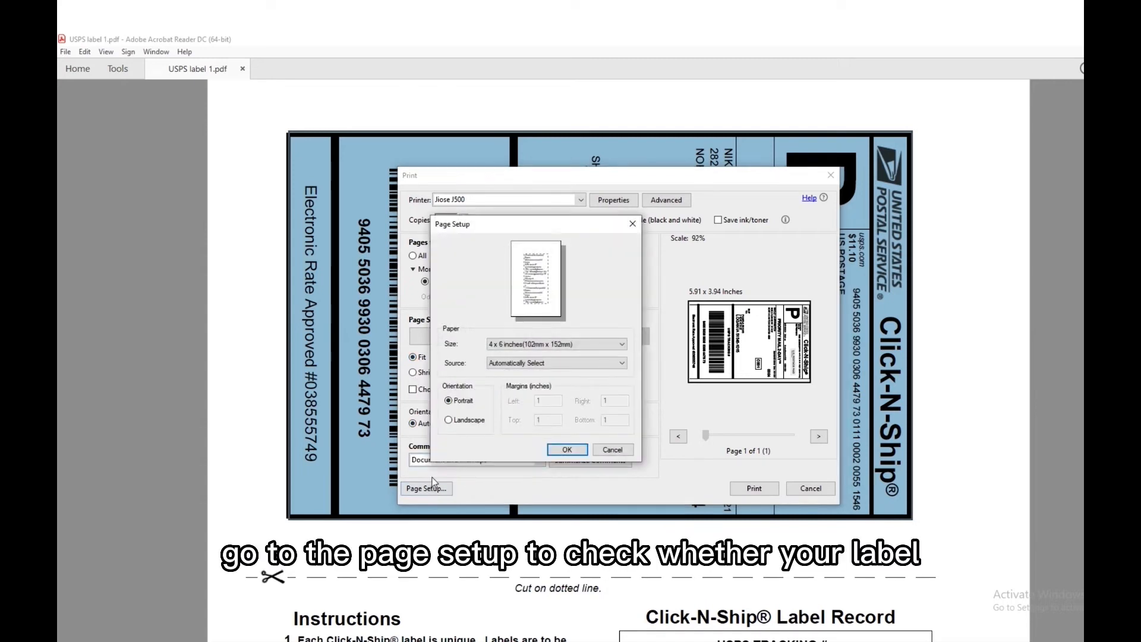
{"action": "mouse_move", "coordinate": [512, 374]}
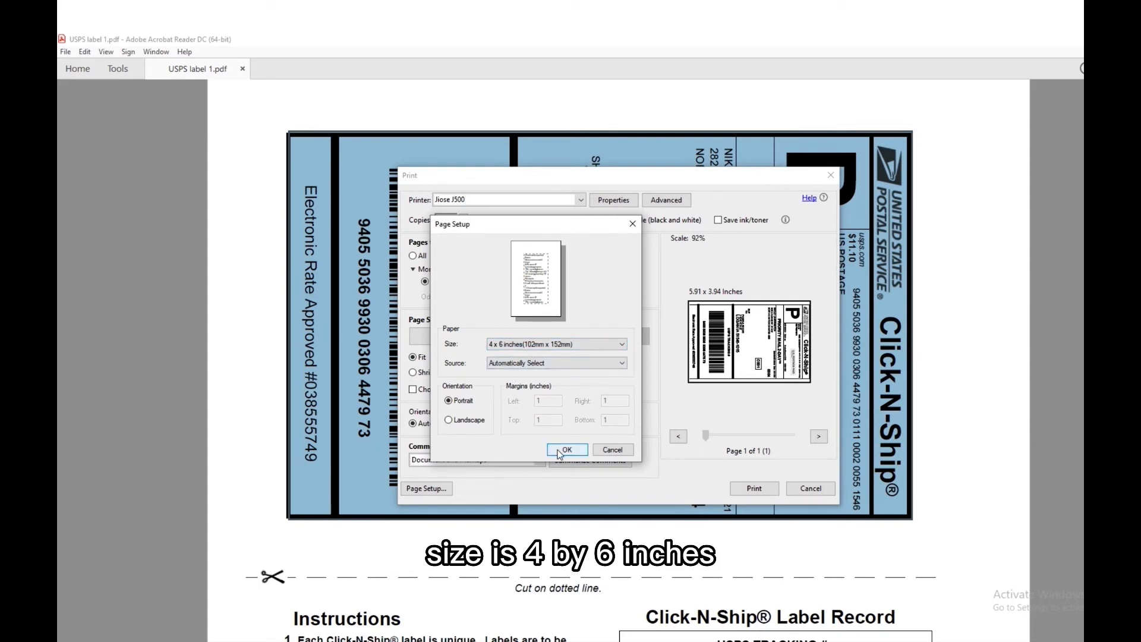
{"action": "left_click", "coordinate": [568, 449]}
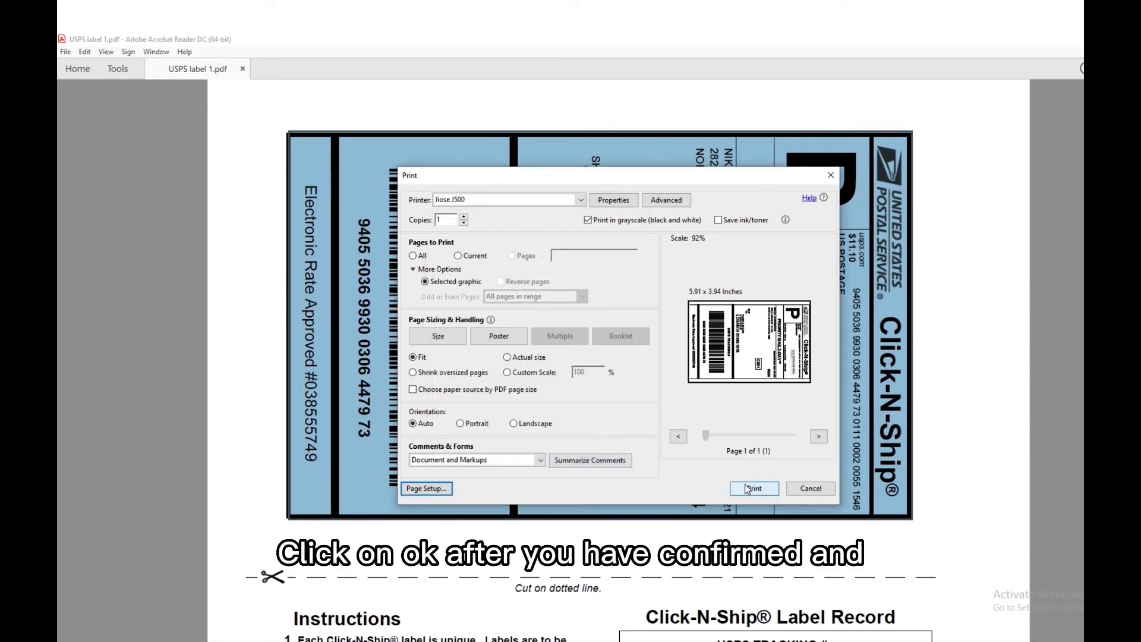
{"action": "left_click", "coordinate": [754, 488]}
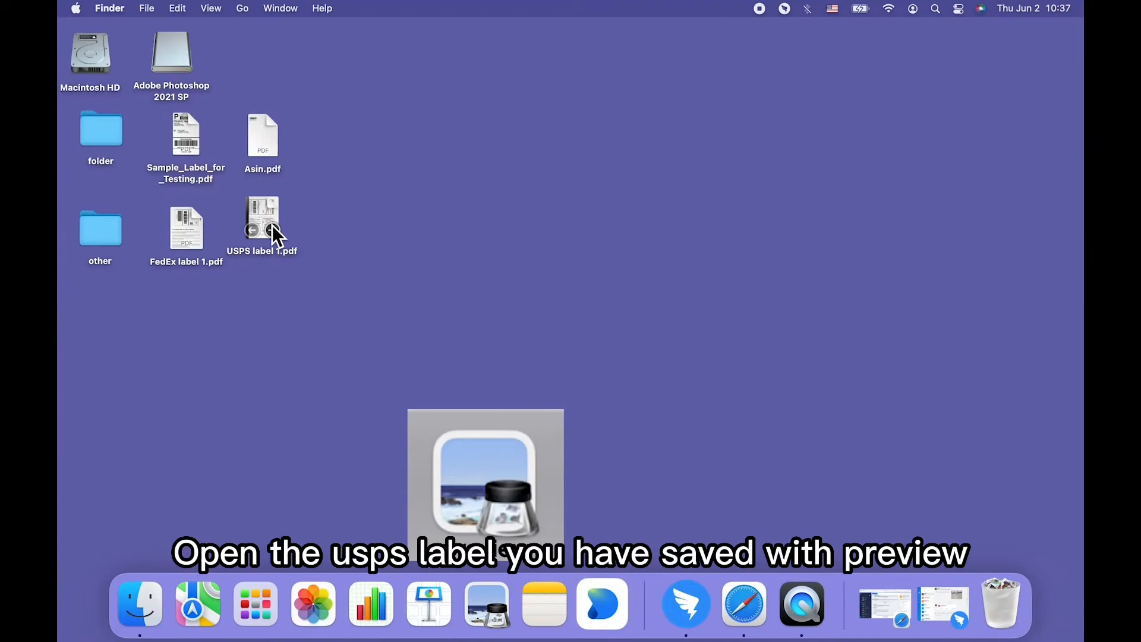
- Open USPS label 1.pdf in Preview and raise the scale to 117% so the label fills the window
{"action": "double_click", "coordinate": [261, 219]}
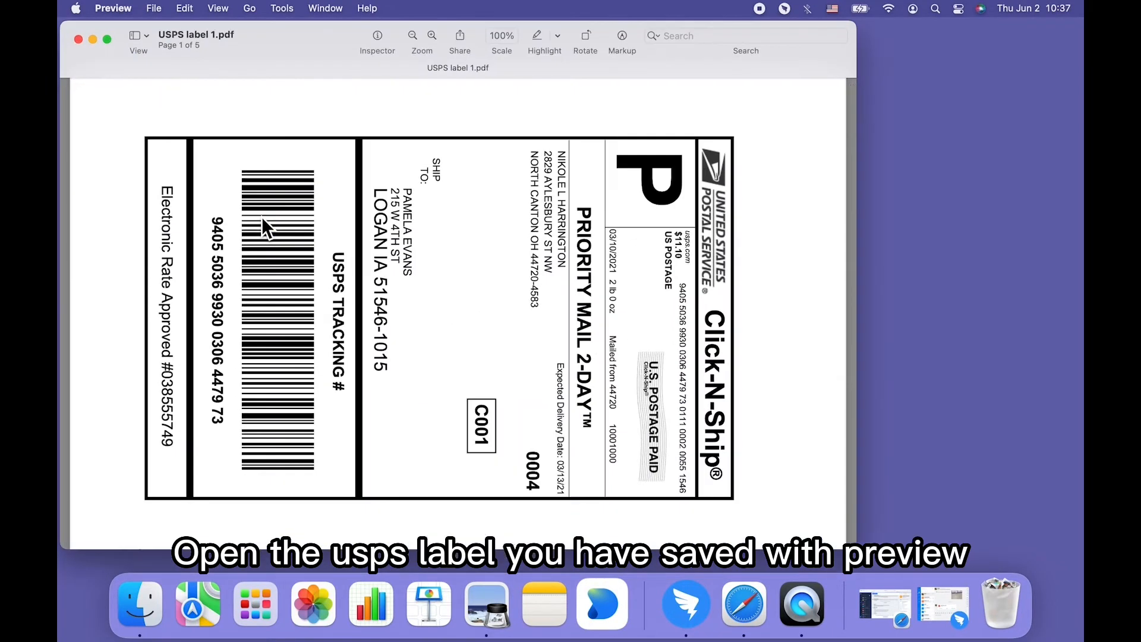
{"action": "left_click", "coordinate": [410, 35]}
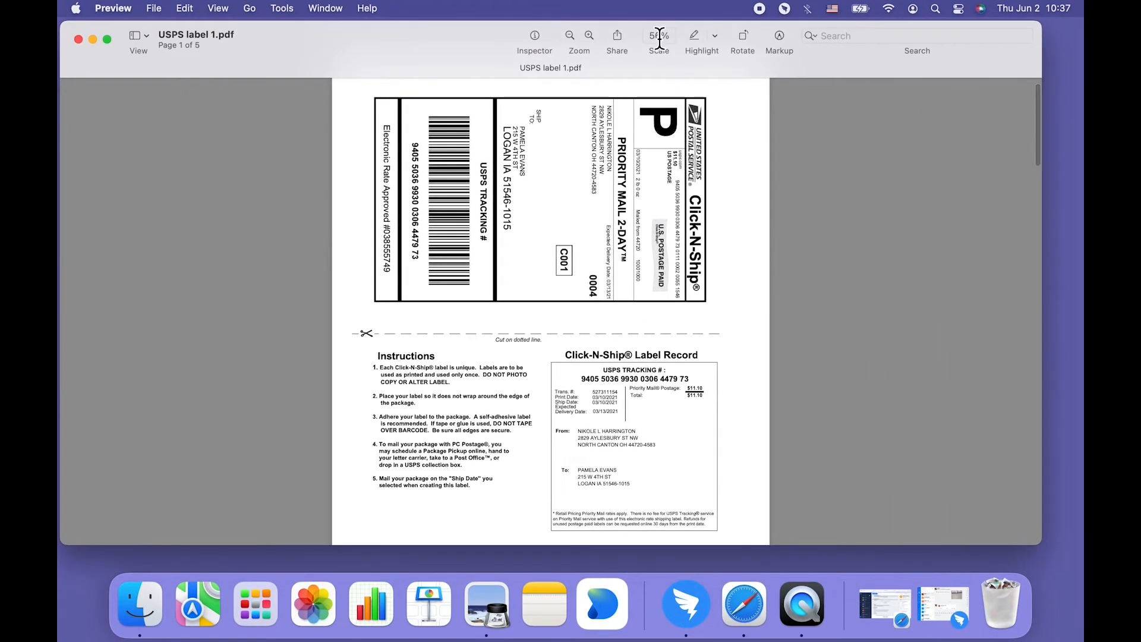
{"action": "left_click", "coordinate": [658, 35]}
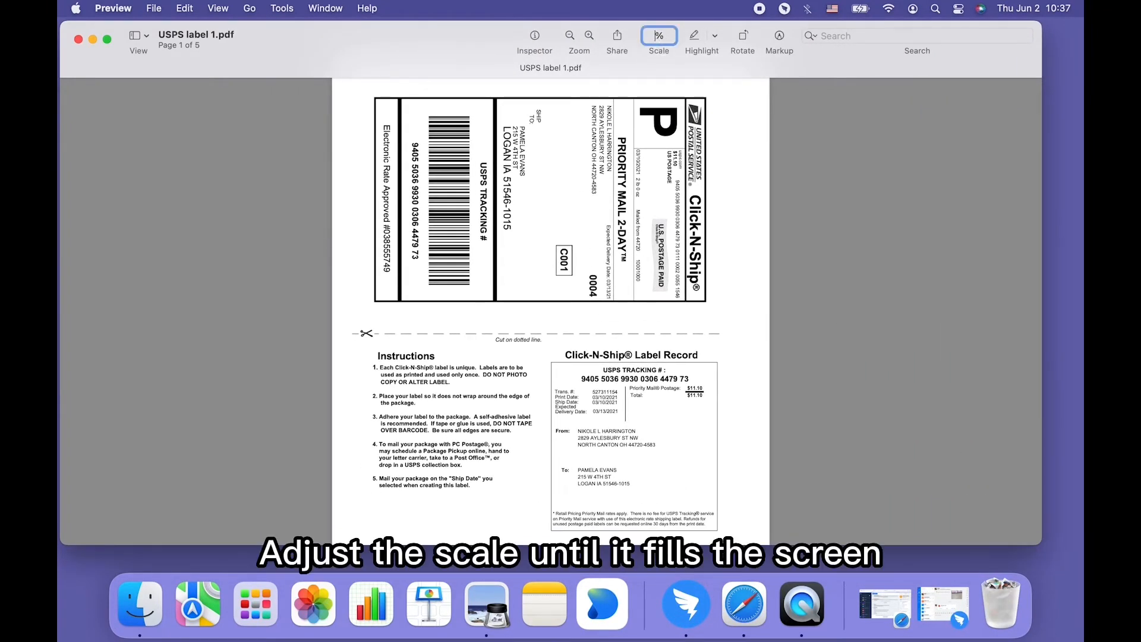
{"action": "left_click", "coordinate": [658, 35]}
{"action": "type", "text": "117"}
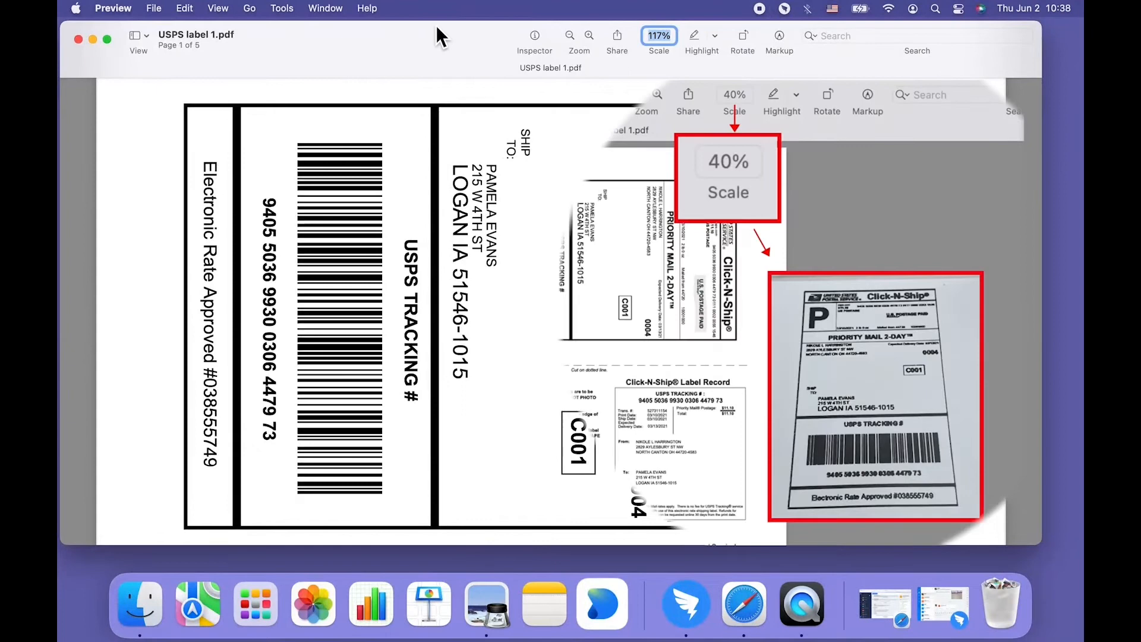
- Create a new Preview document from the clipboard holding the cropped label
{"action": "left_click", "coordinate": [153, 9]}
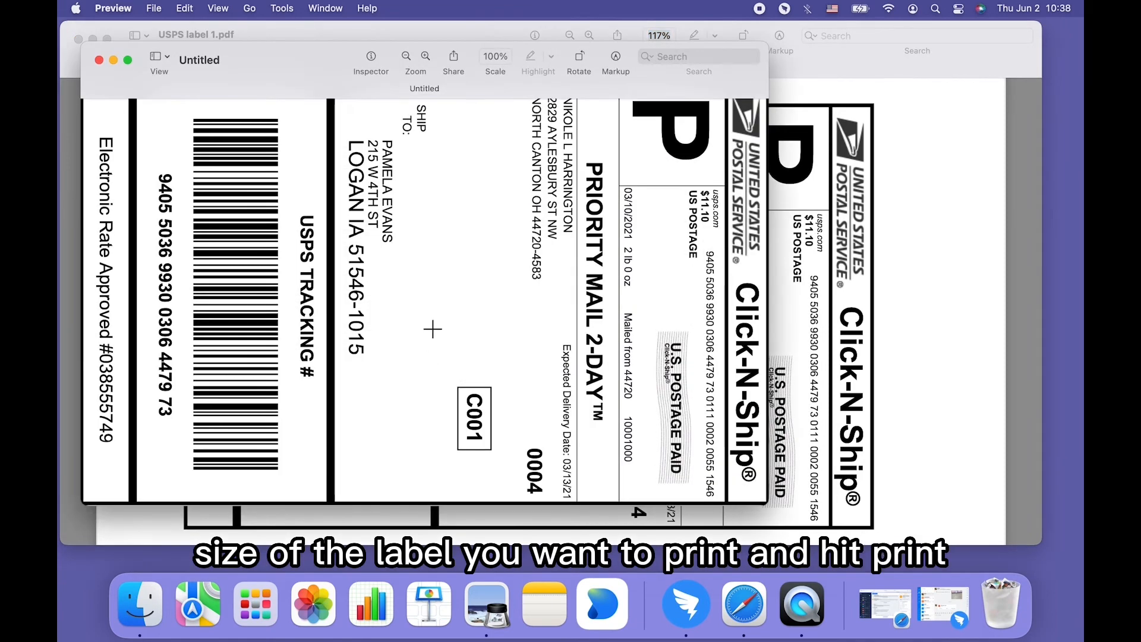
{"action": "mouse_move", "coordinate": [126, 46]}
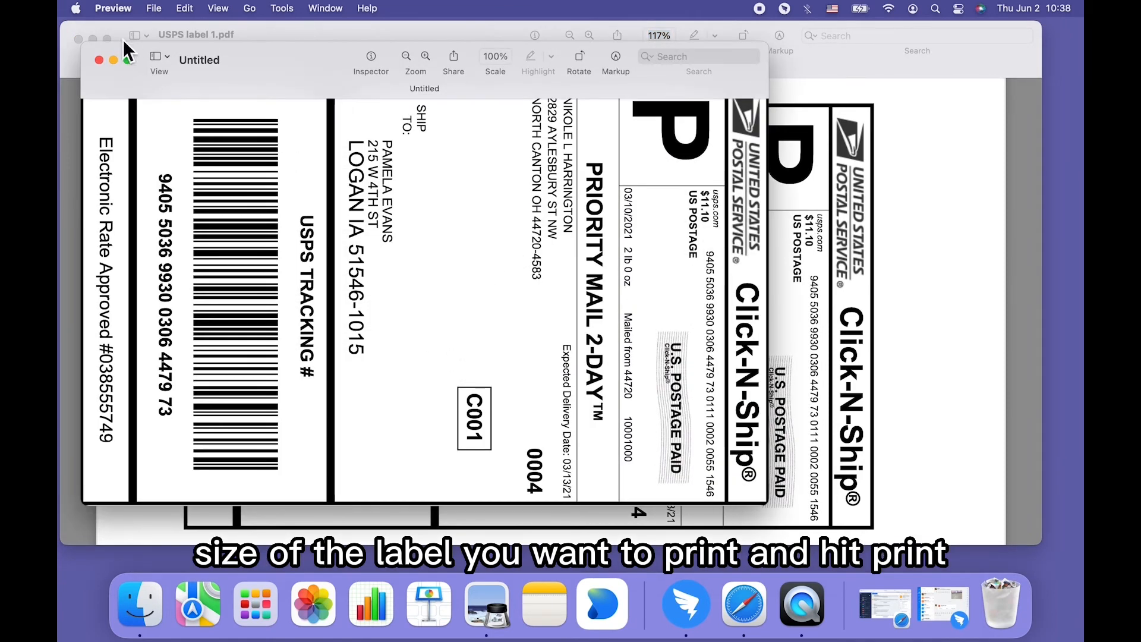
{"action": "left_click", "coordinate": [153, 9]}
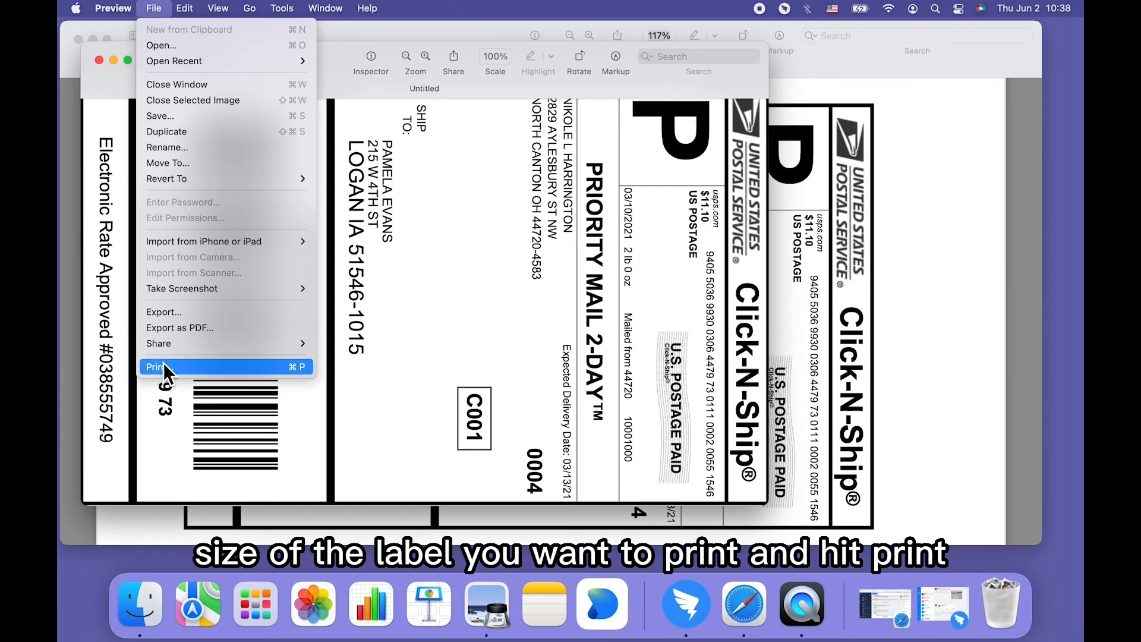
- Start printing the cropped label on JIOSE J500 with Last Used Settings preset
{"action": "left_click", "coordinate": [157, 366]}
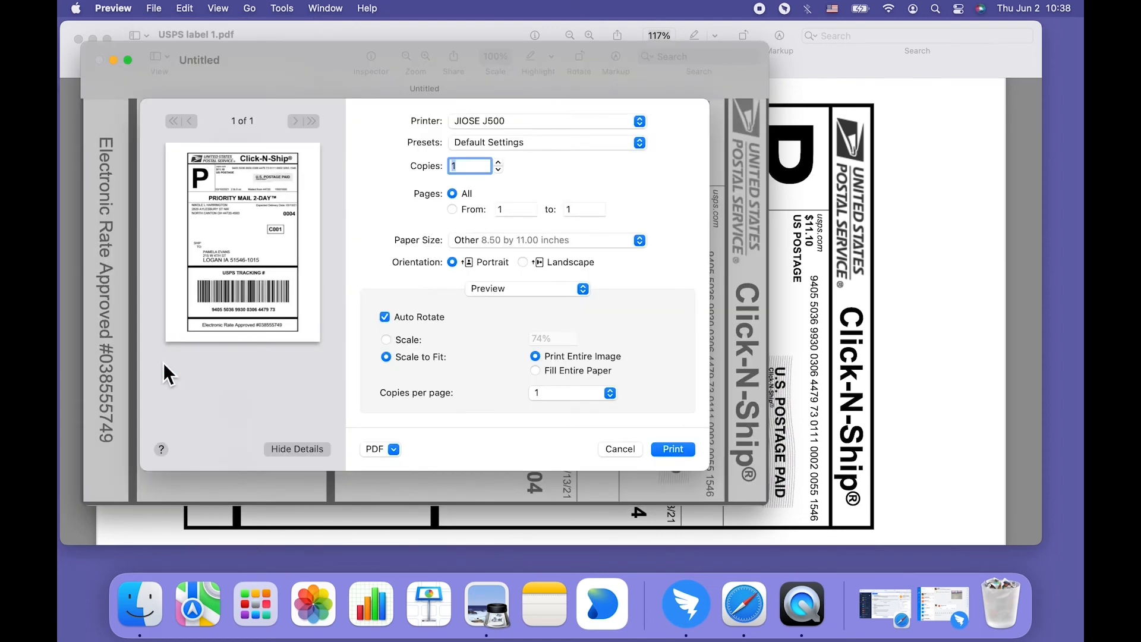
{"action": "mouse_move", "coordinate": [447, 193]}
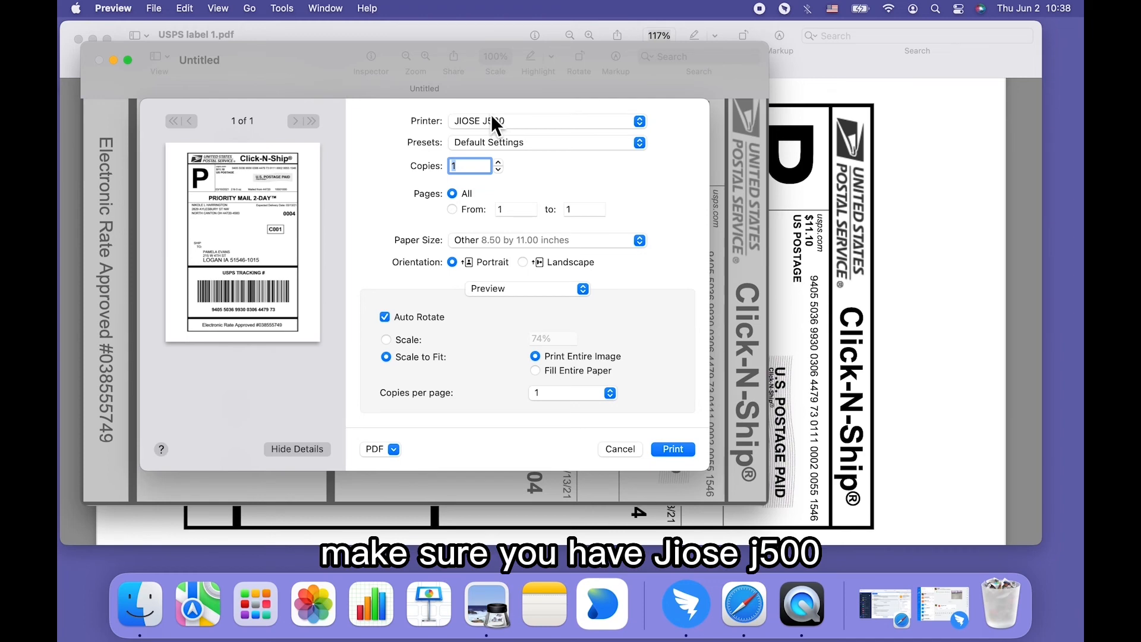
{"action": "left_click", "coordinate": [545, 122]}
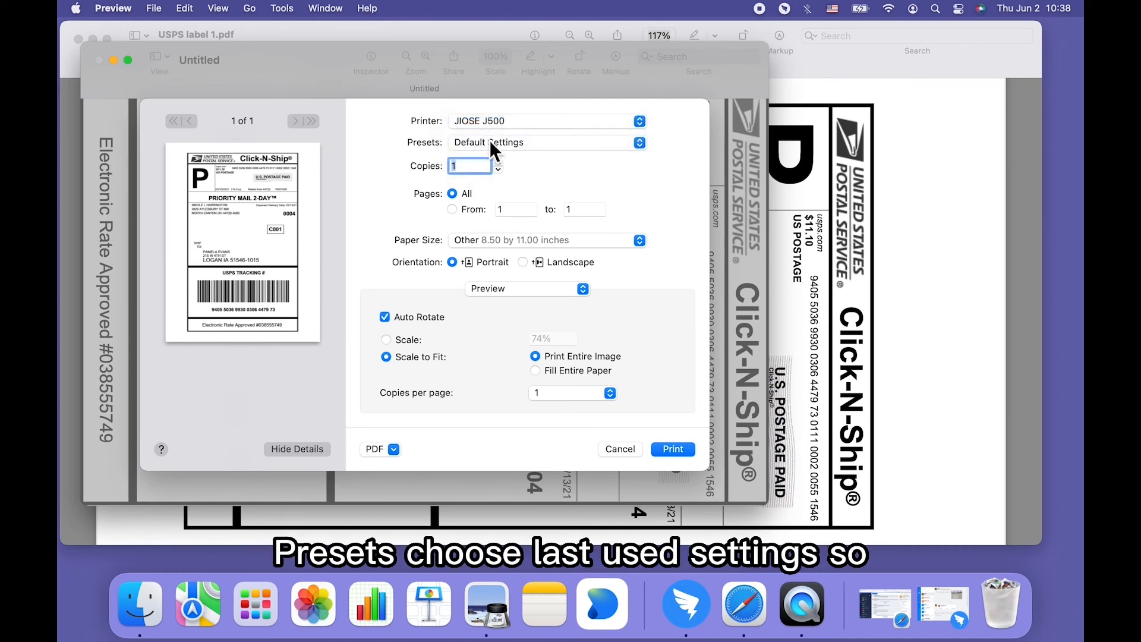
{"action": "left_click", "coordinate": [546, 143]}
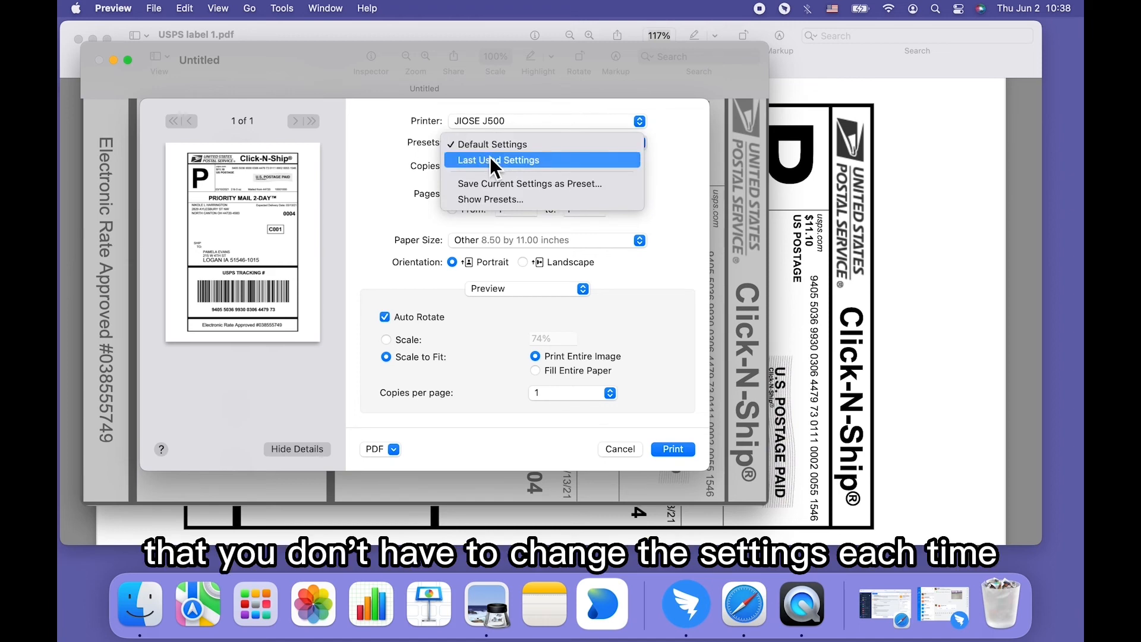
{"action": "left_click", "coordinate": [497, 159]}
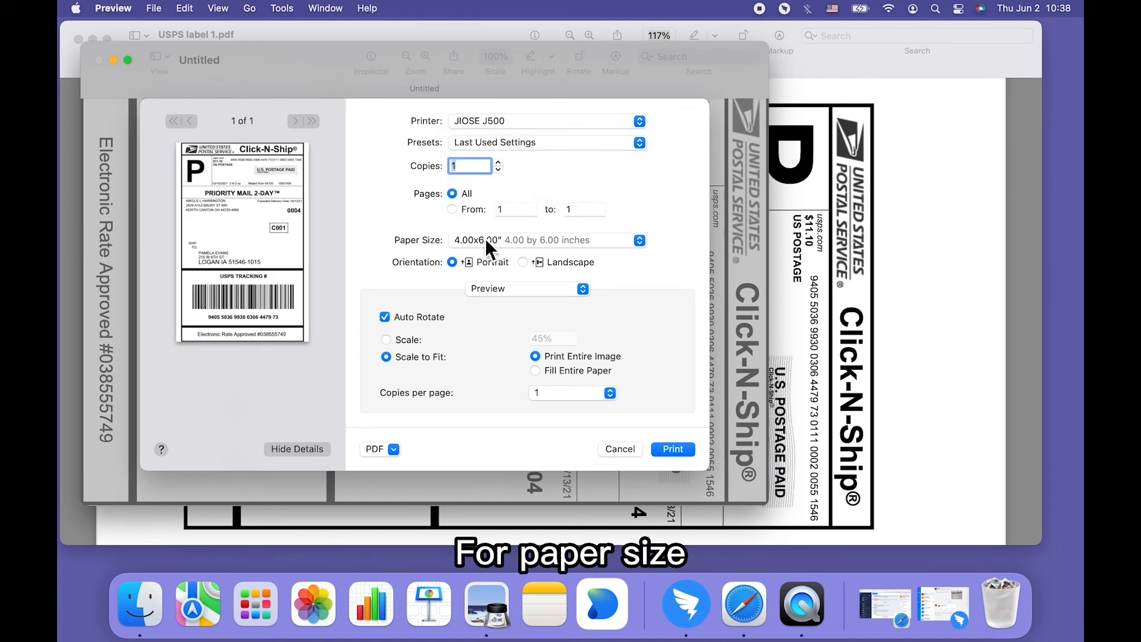
- Keep 4.00x6.00 inch paper and Scale to Fit printing the entire image
{"action": "left_click", "coordinate": [545, 240]}
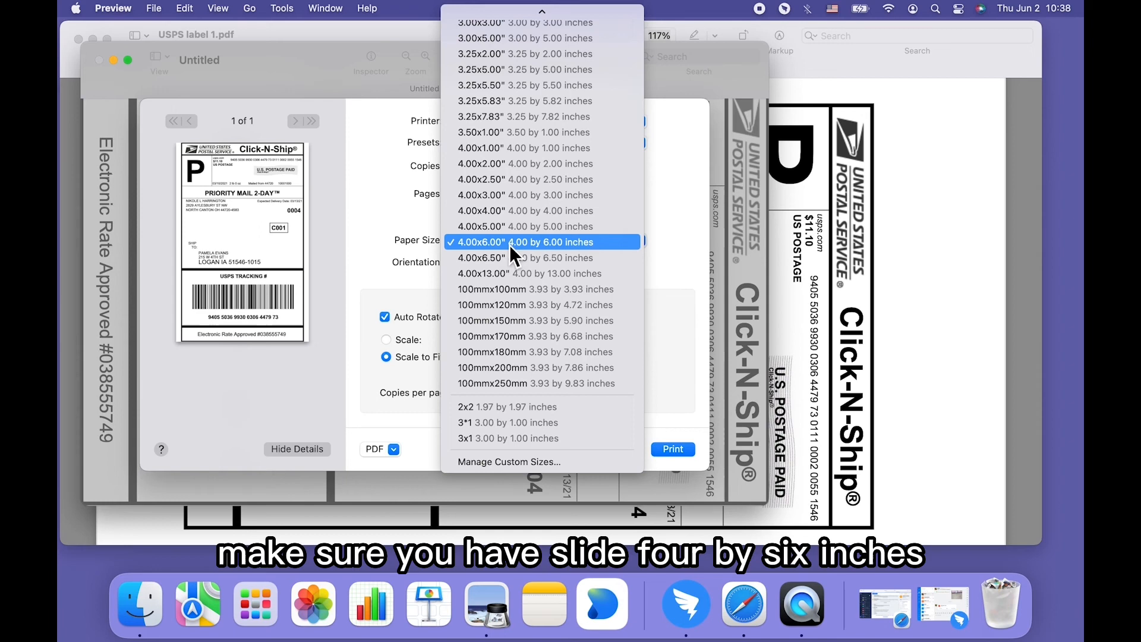
{"action": "left_click", "coordinate": [540, 243]}
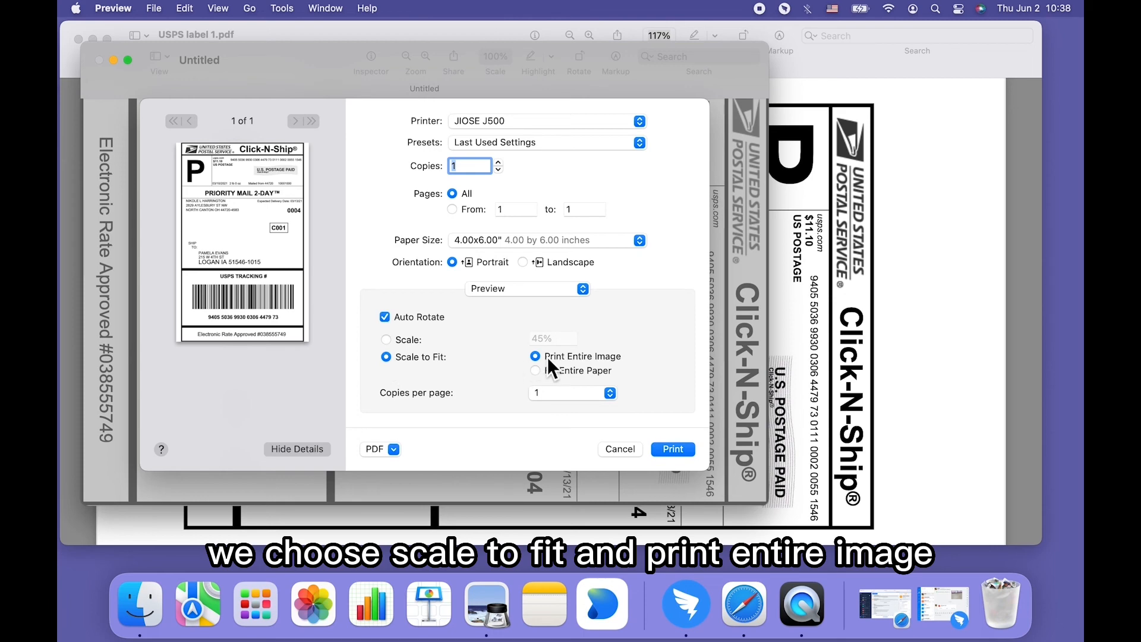
{"action": "left_click", "coordinate": [535, 356]}
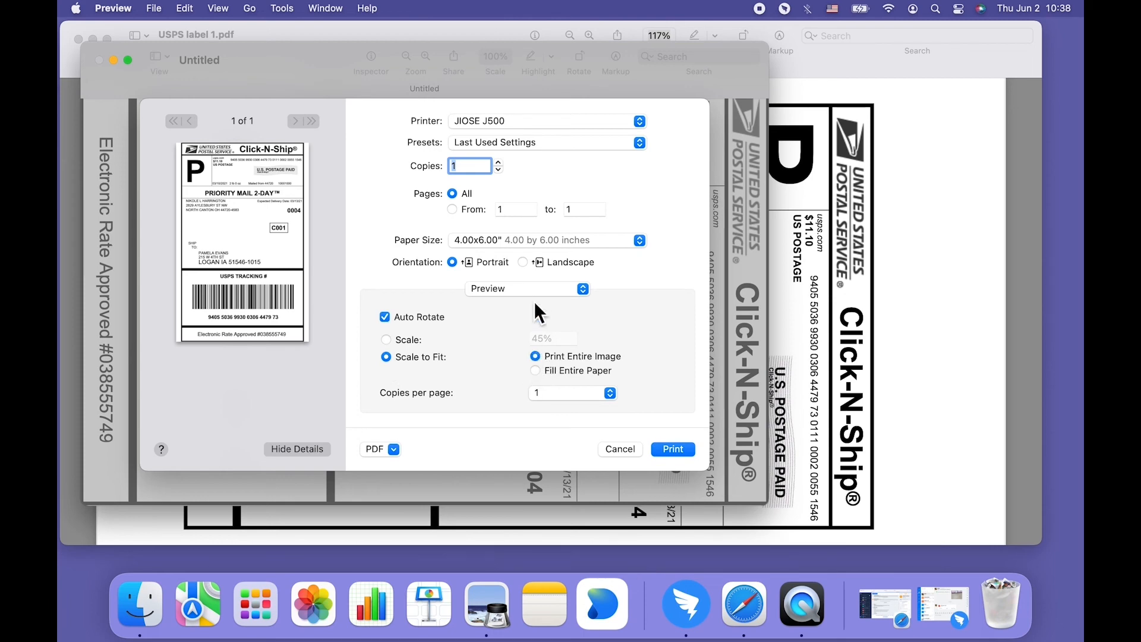
- Switch the print options pane to Printer Features showing darkness, speed and media type
{"action": "left_click", "coordinate": [528, 287]}
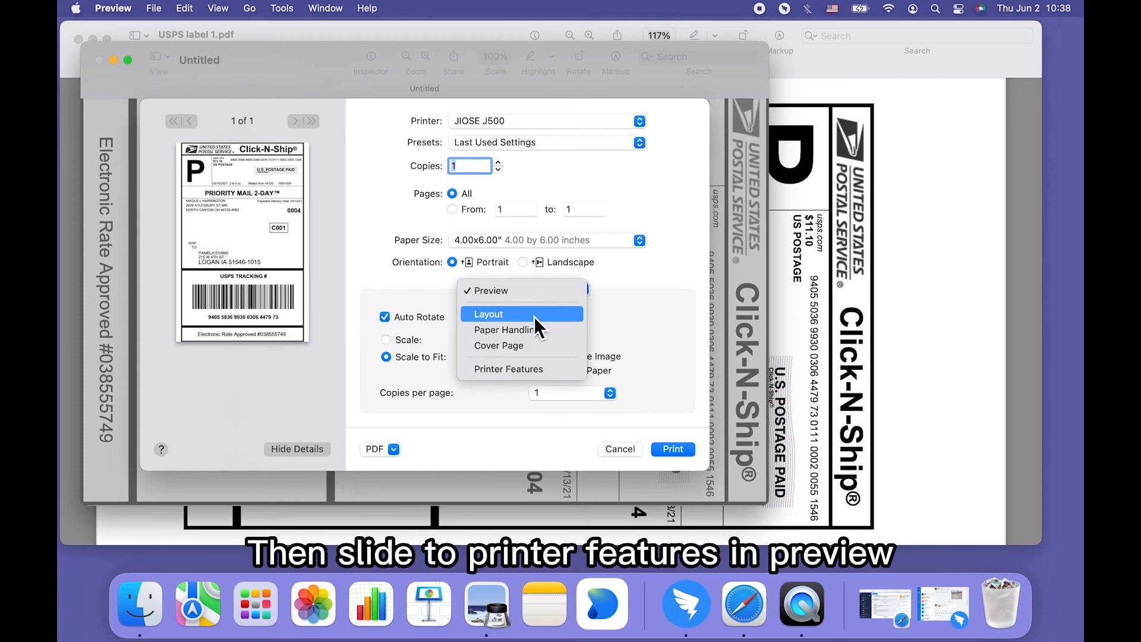
{"action": "left_click", "coordinate": [509, 368]}
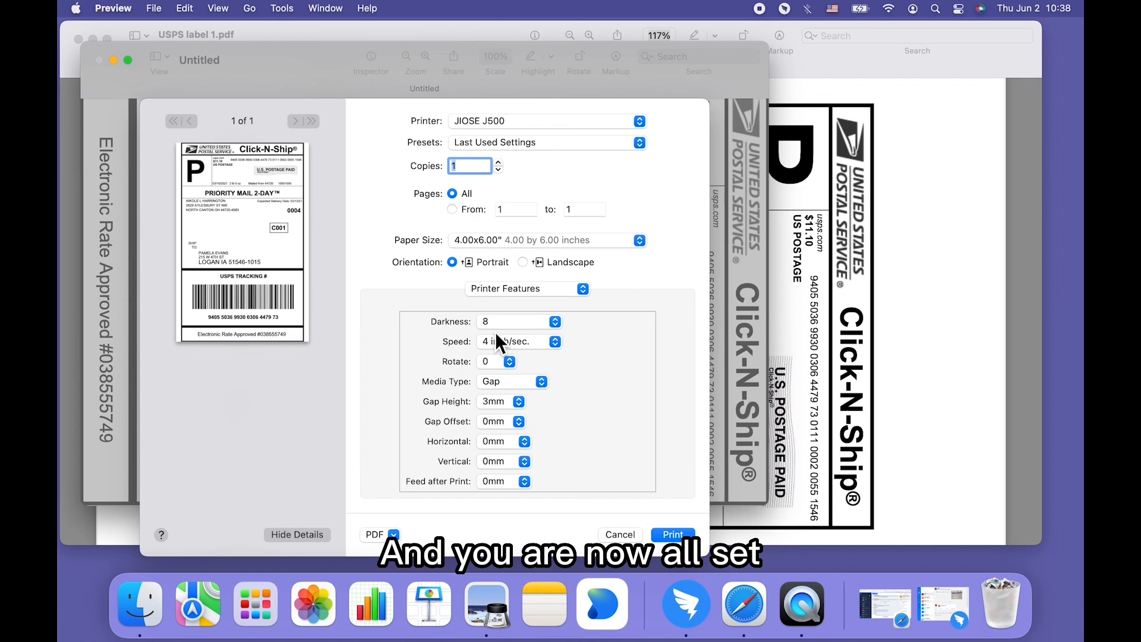
{"action": "mouse_move", "coordinate": [664, 510]}
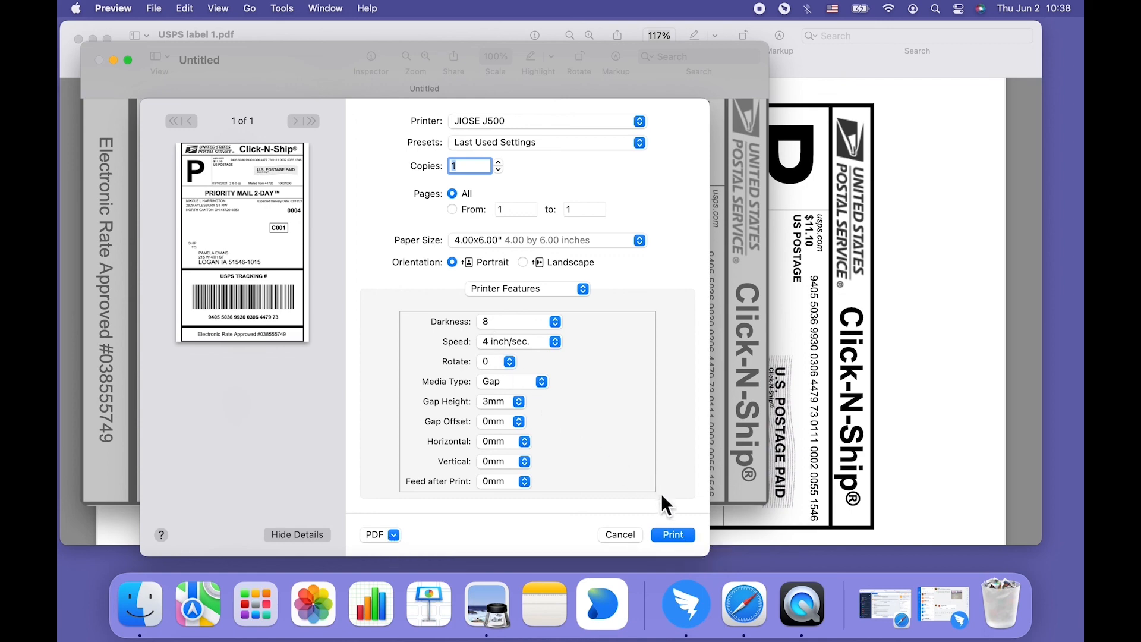